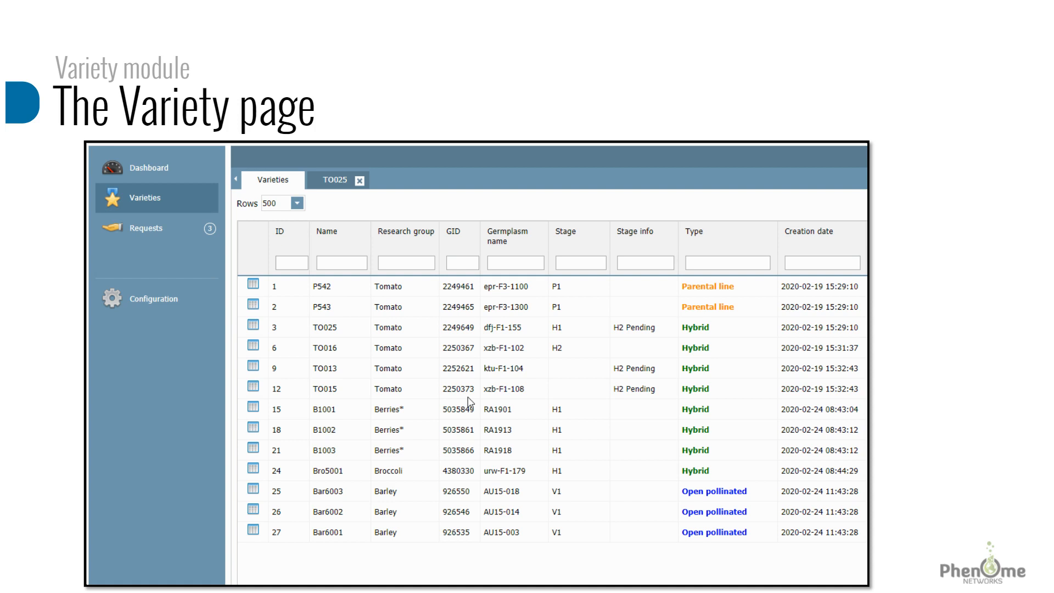
Select plot 10 (variety TO016, stage H2) in the France18 Plots grid and show its actions
click(1022, 70)
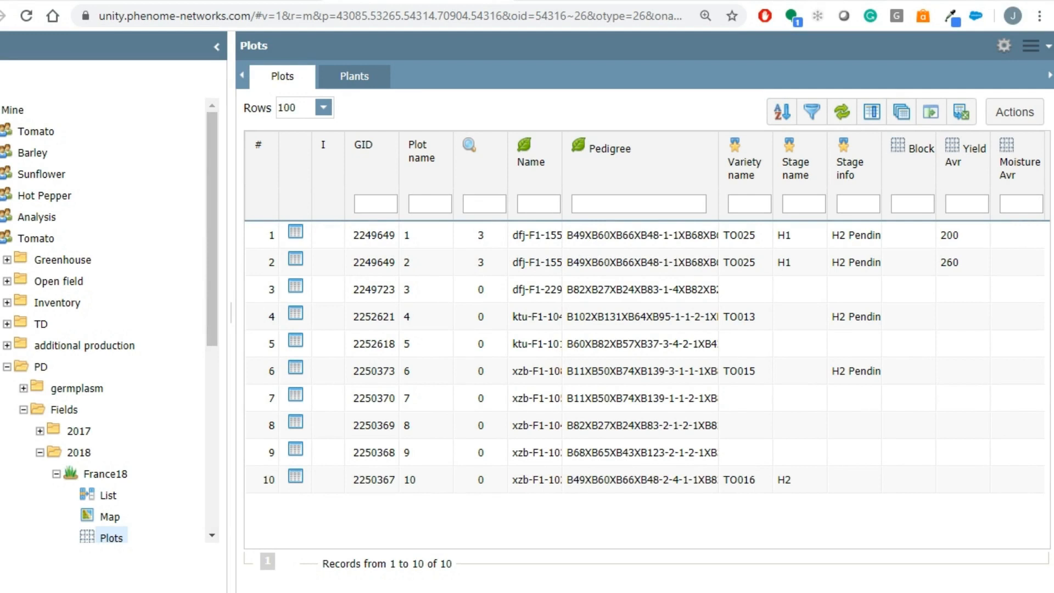
mouse_move(110, 537)
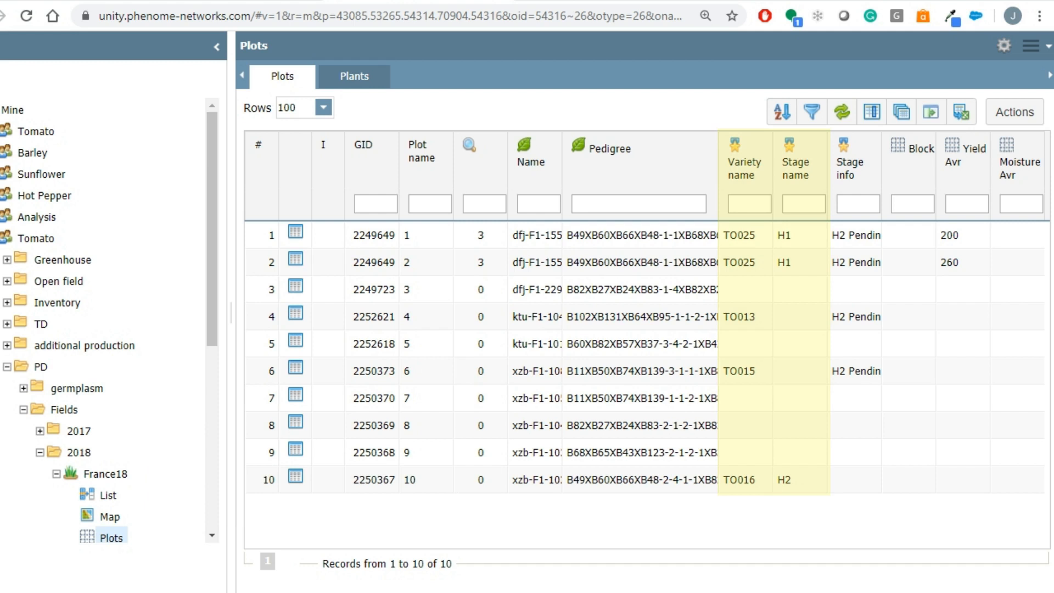
click(857, 158)
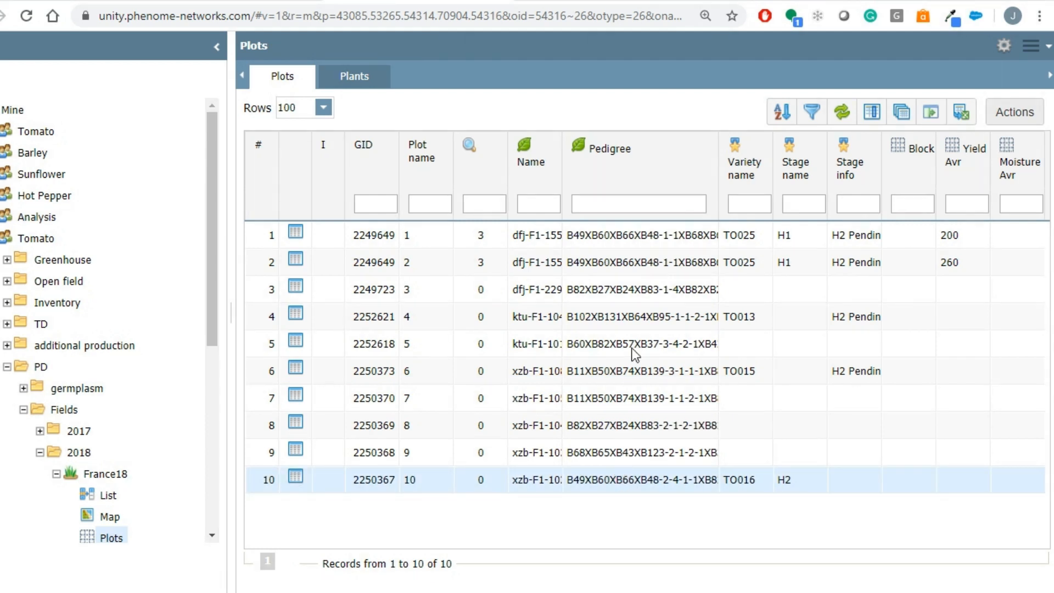
click(1014, 111)
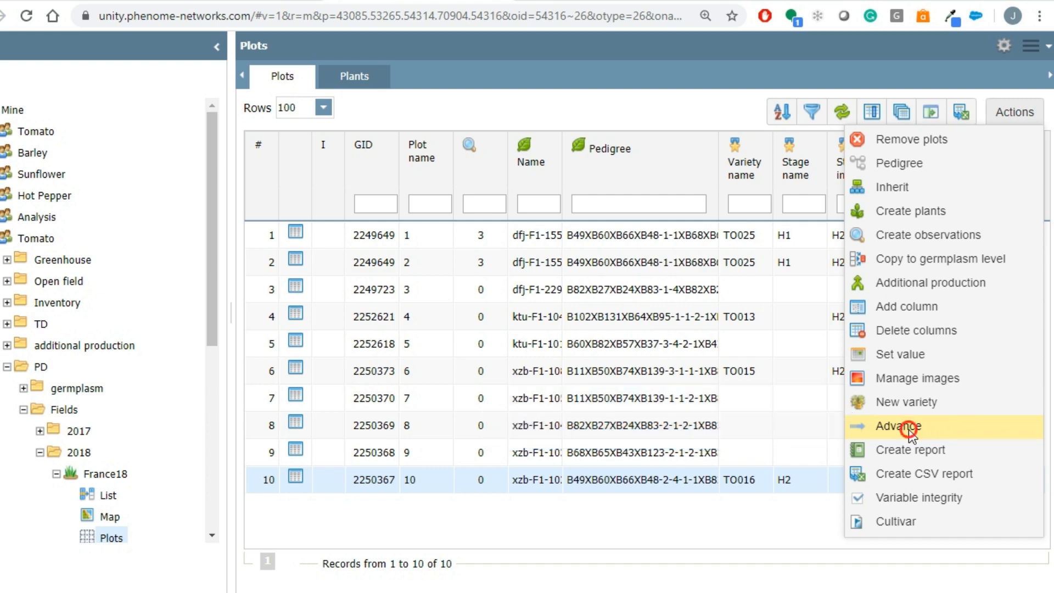
Submit a stage change request advancing TO016 to H3 with the comment 'please approve'
click(897, 426)
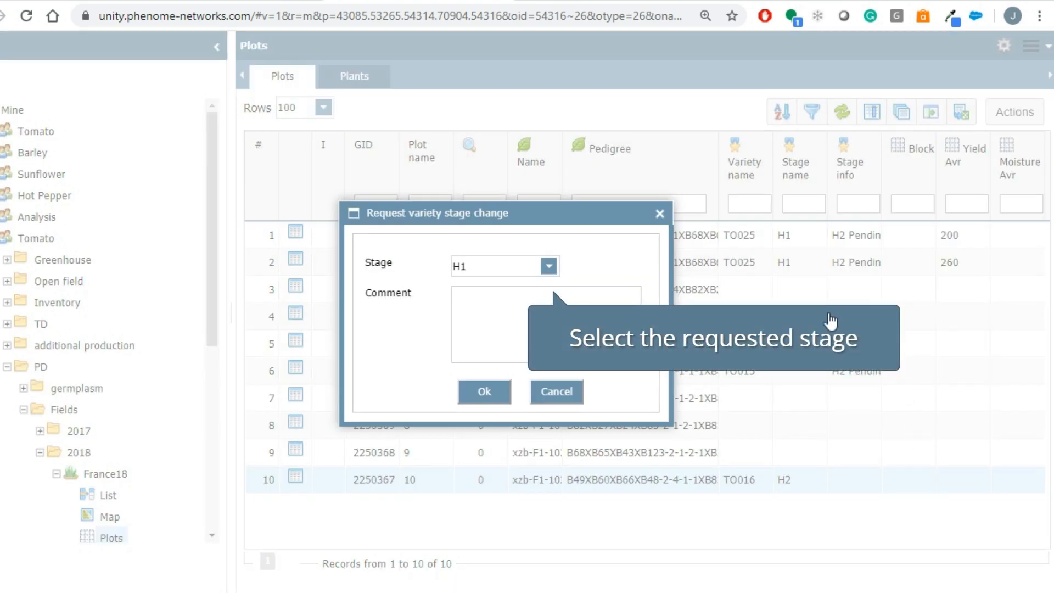
click(548, 266)
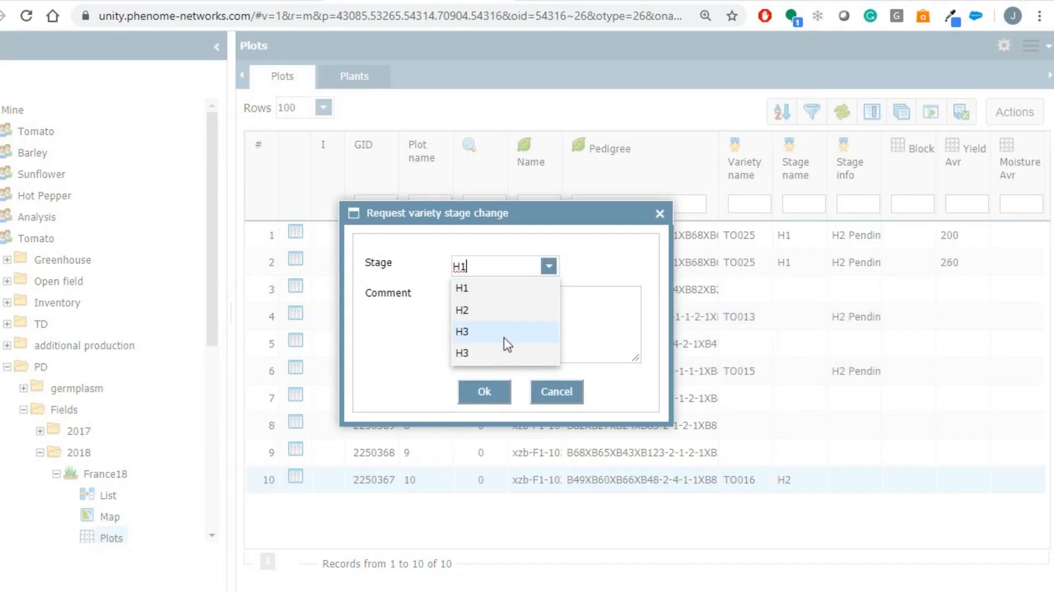
click(463, 331)
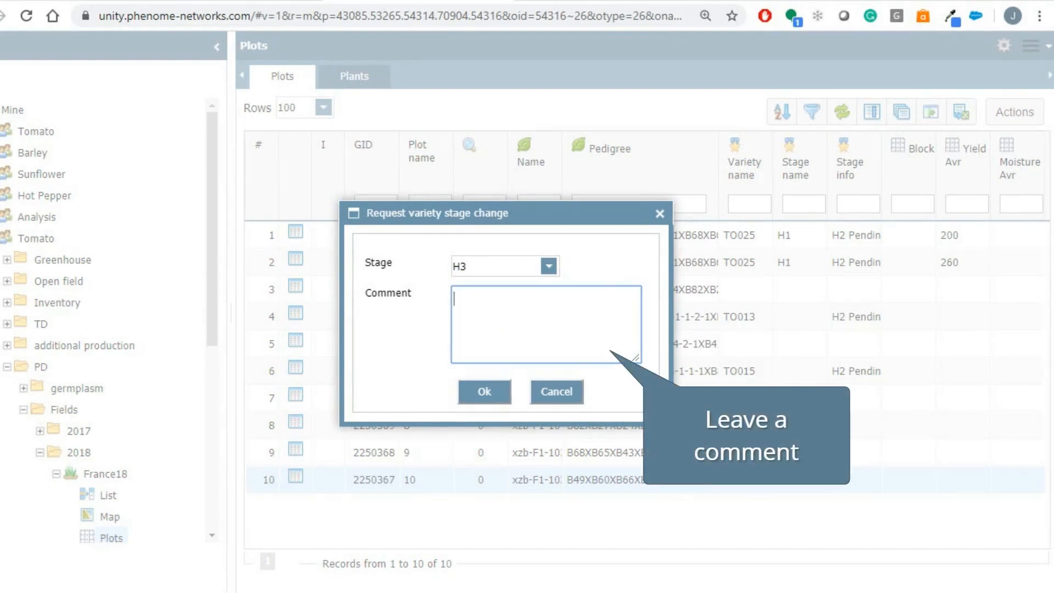
text(please)
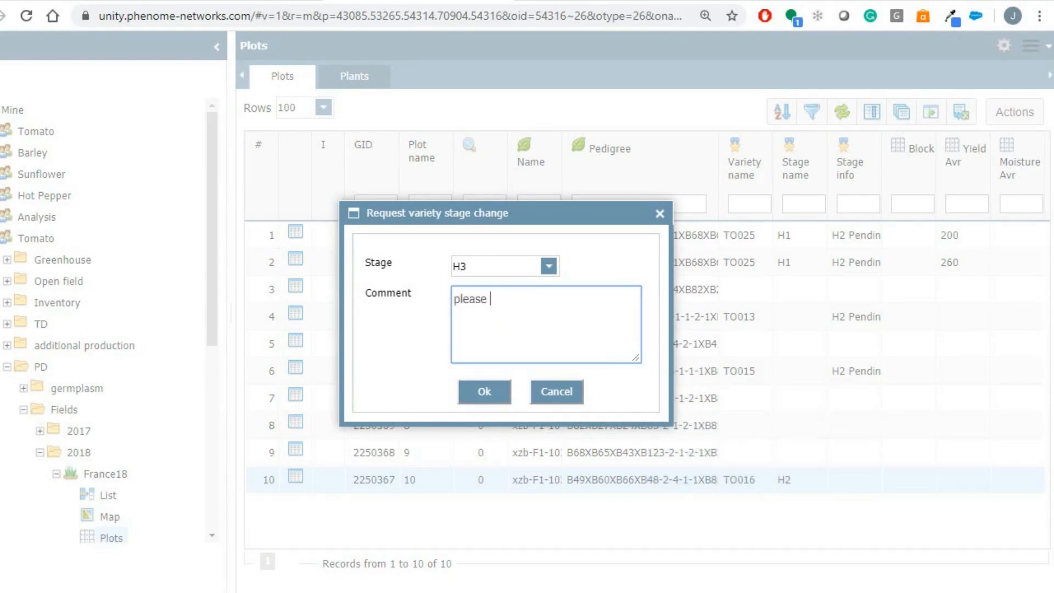
text(approve)
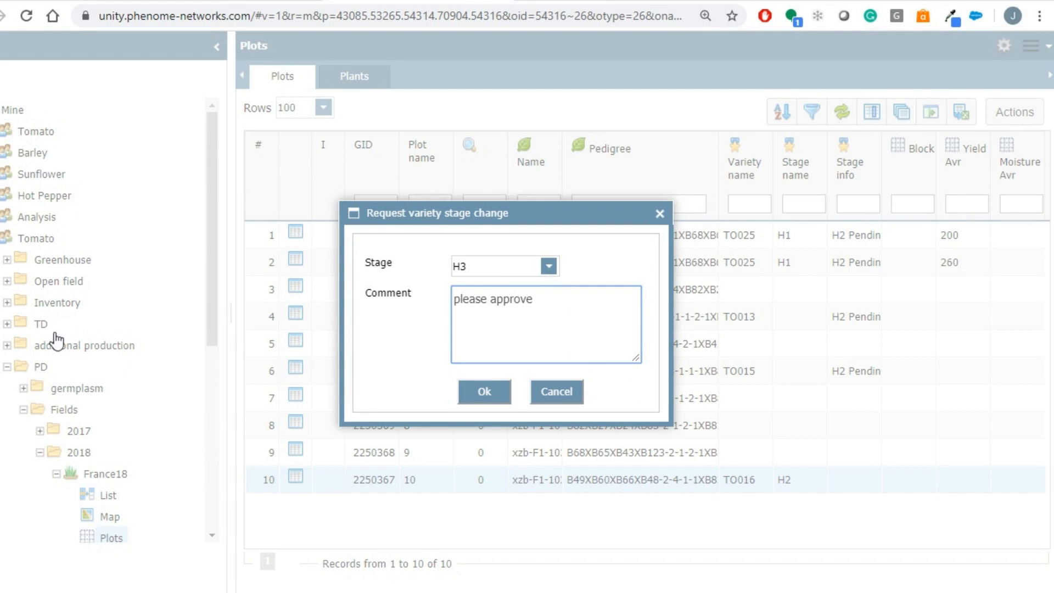
click(483, 391)
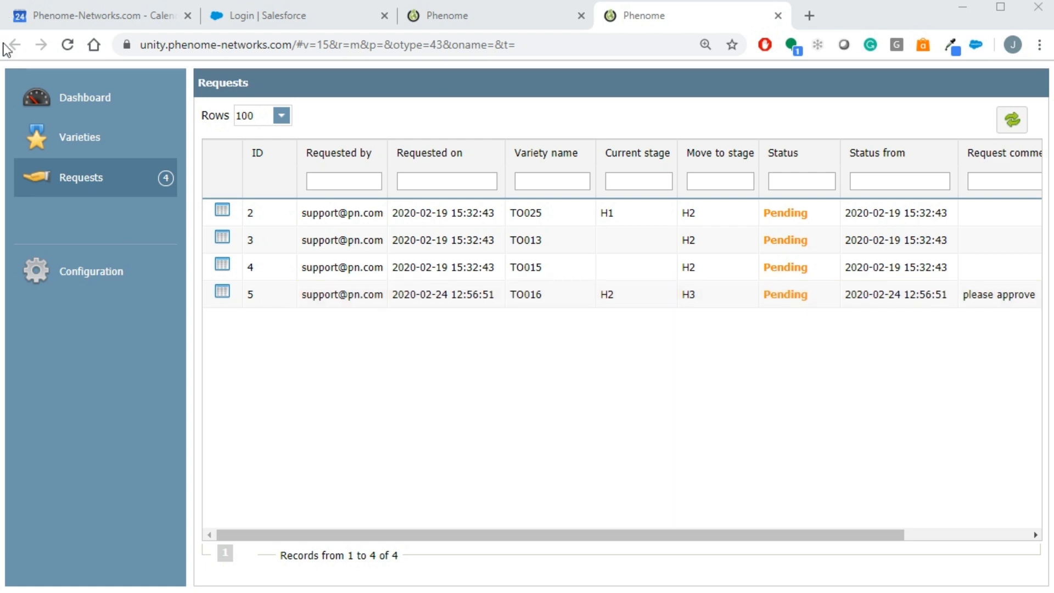
Respond to pending request 5 for TO016's H2 to H3 change via Actions > Respond
click(469, 294)
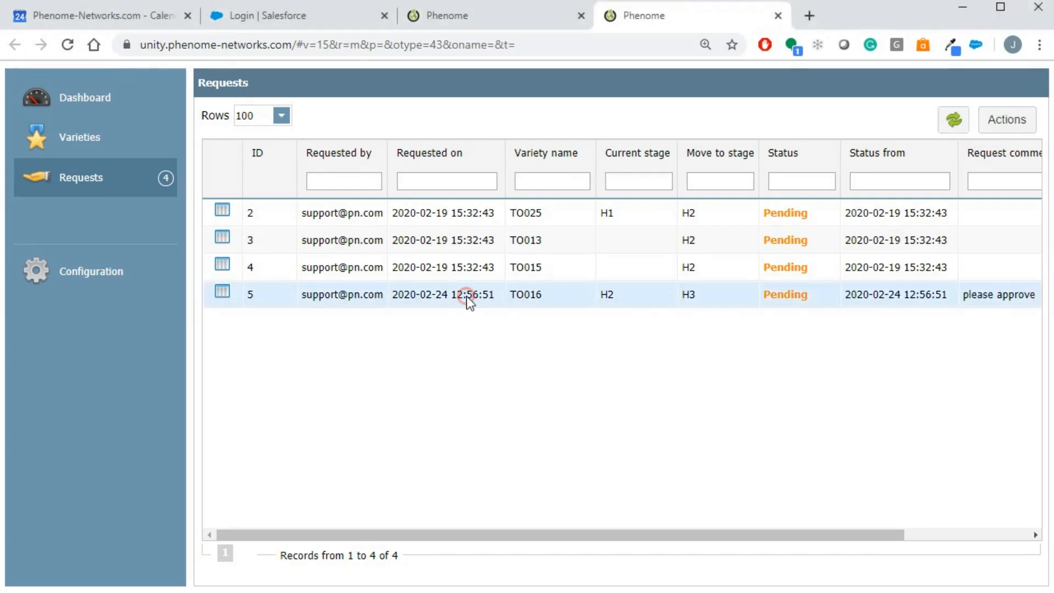
click(1007, 119)
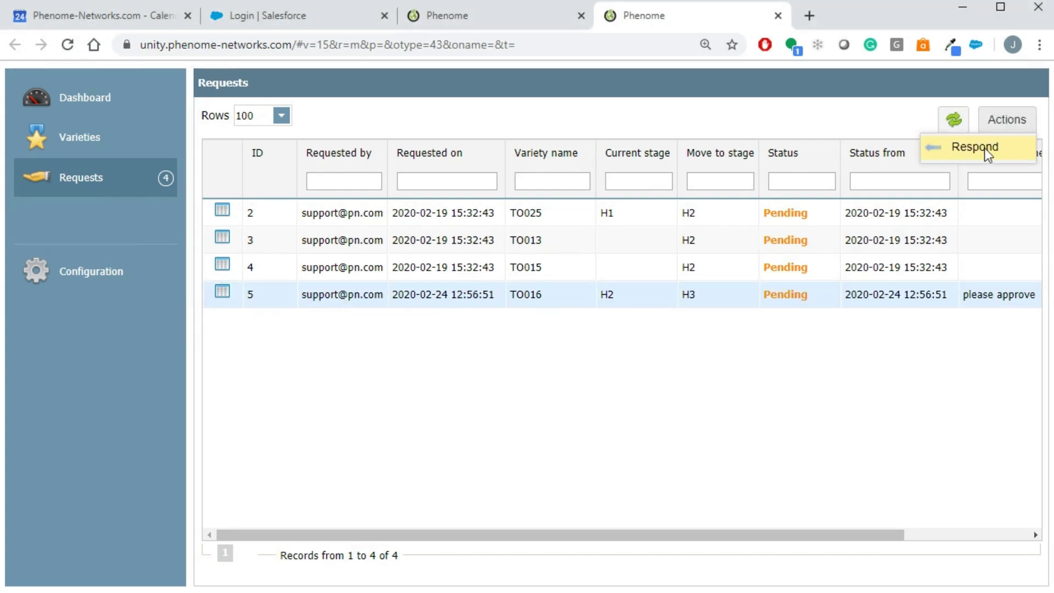
click(975, 146)
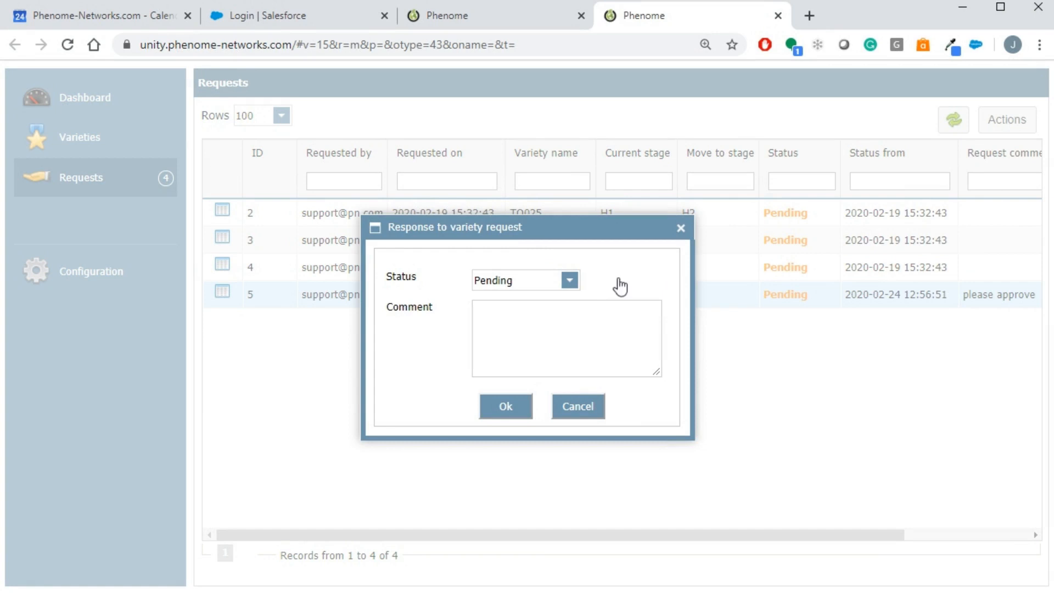
click(568, 280)
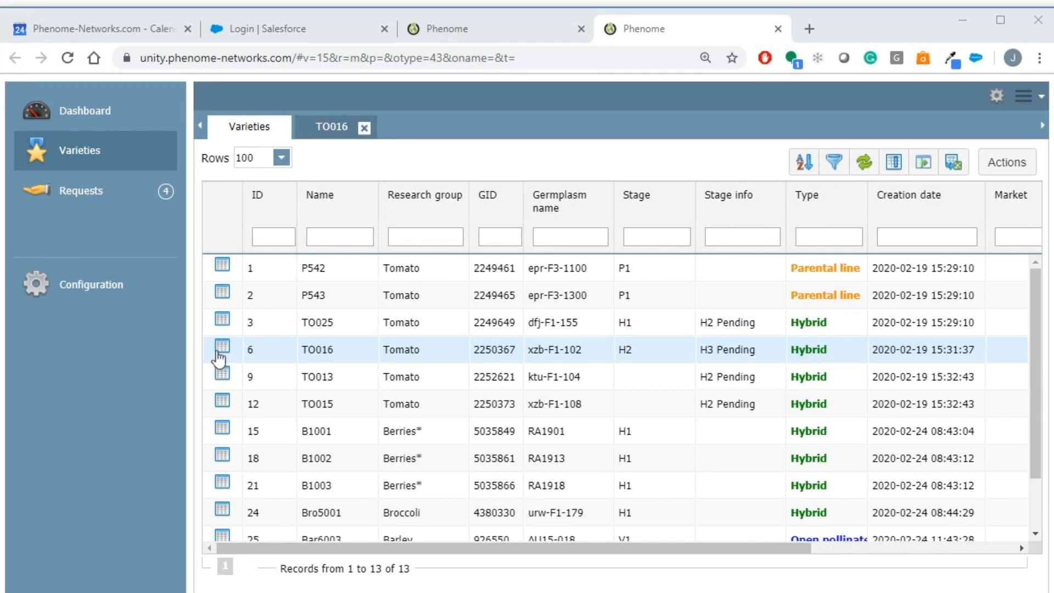
Open TO016's Description and enter Europe as its Market value
click(221, 349)
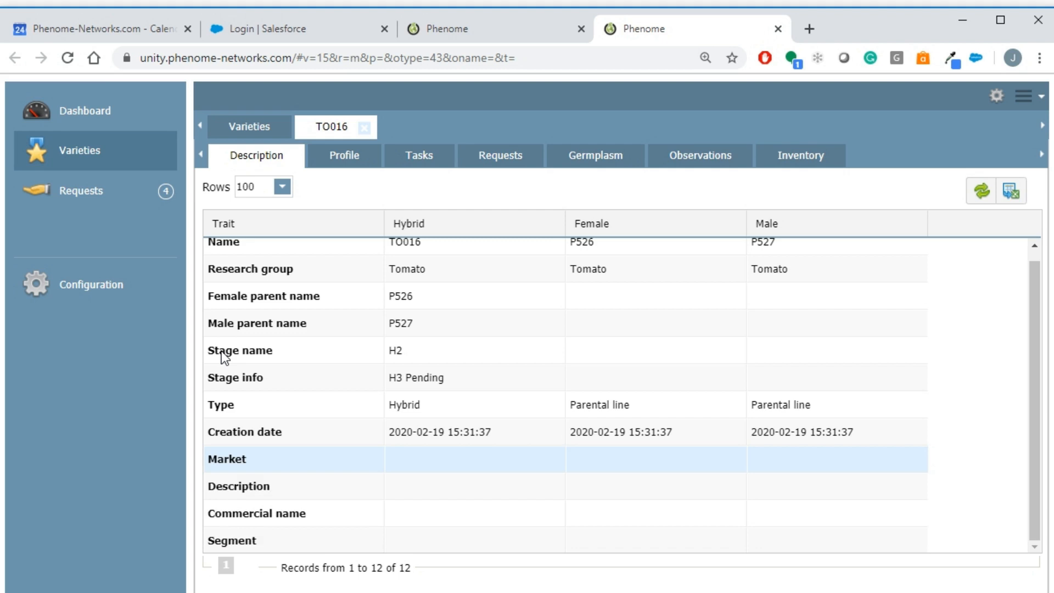
click(396, 462)
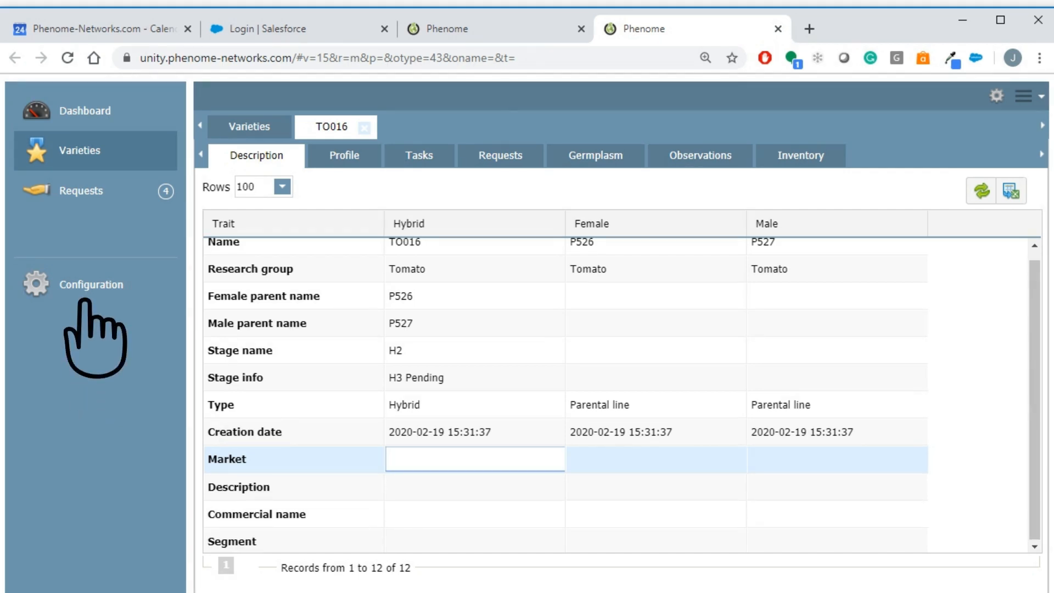
text(E)
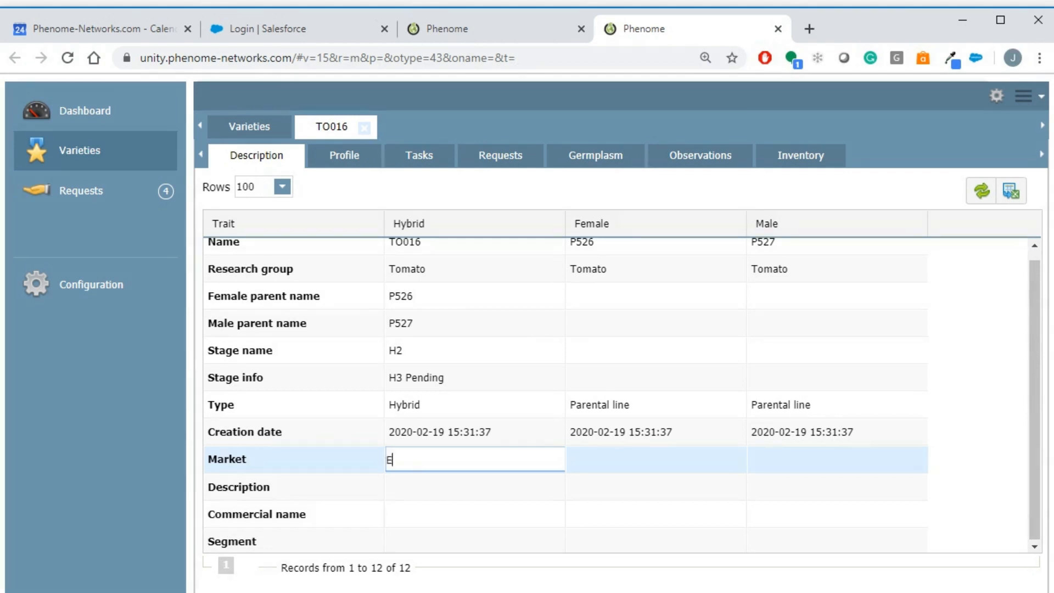
text(urope)
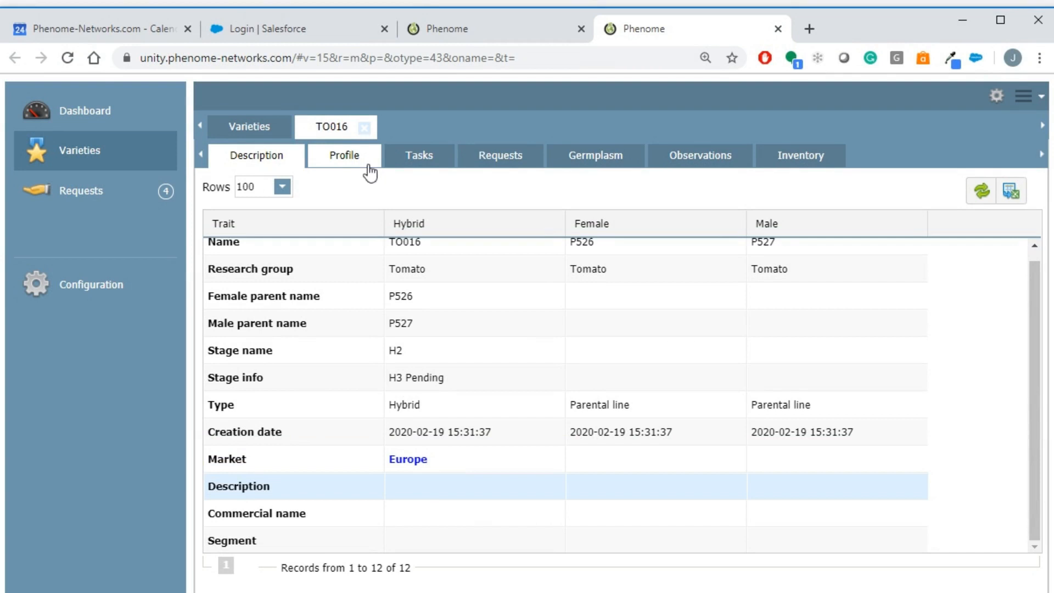
Show TO016's Profile and scroll its hybrid and female trait values down to the Resistance group
click(343, 155)
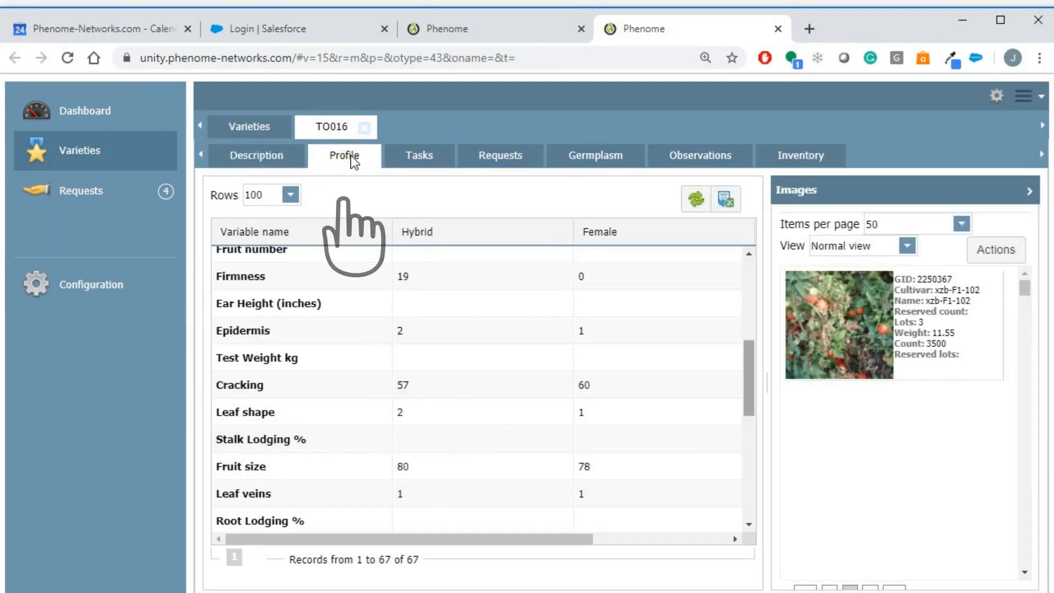
mouse_move(352, 161)
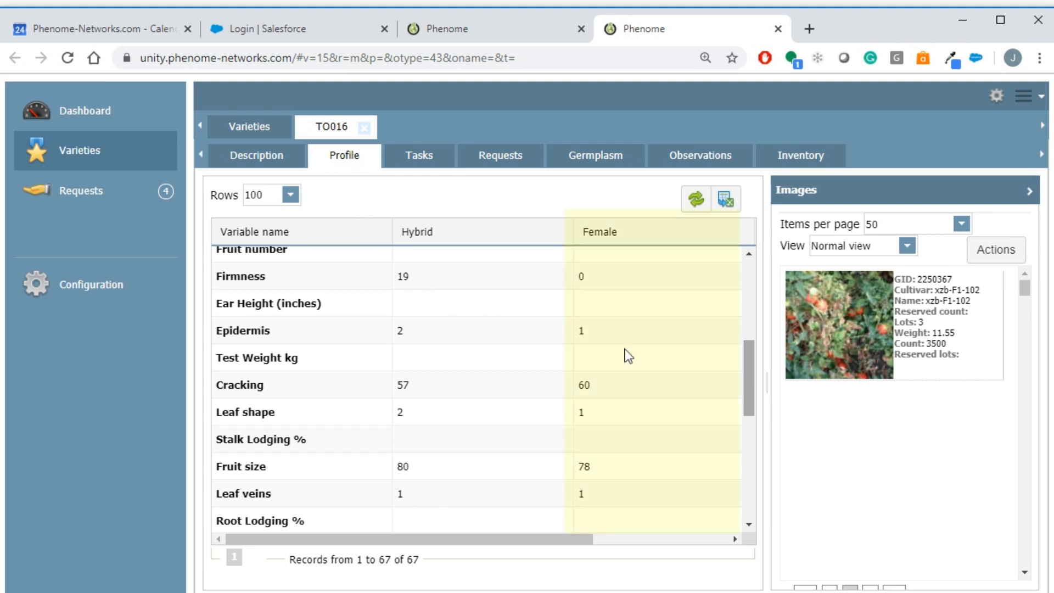
scroll(down, 3)
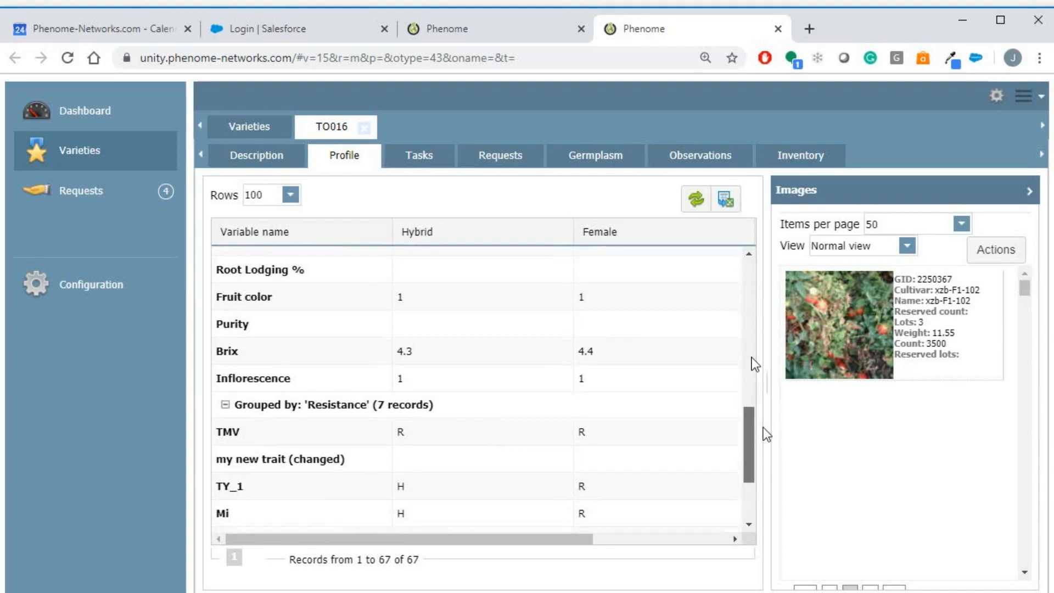
scroll(down, 3)
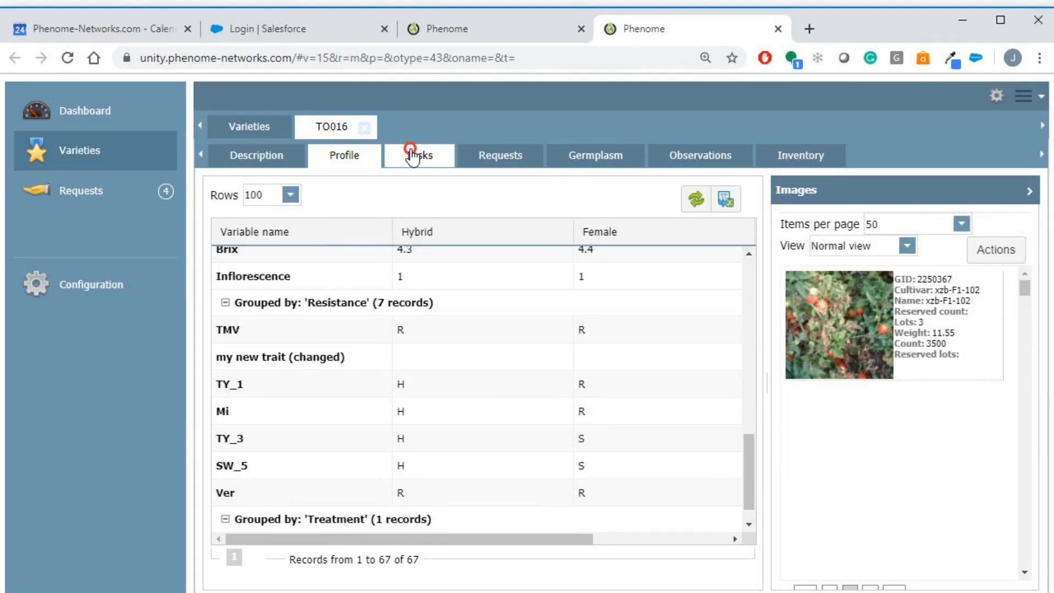
In TO016's Tasks, mark the Market summary document task done with status Success
click(419, 150)
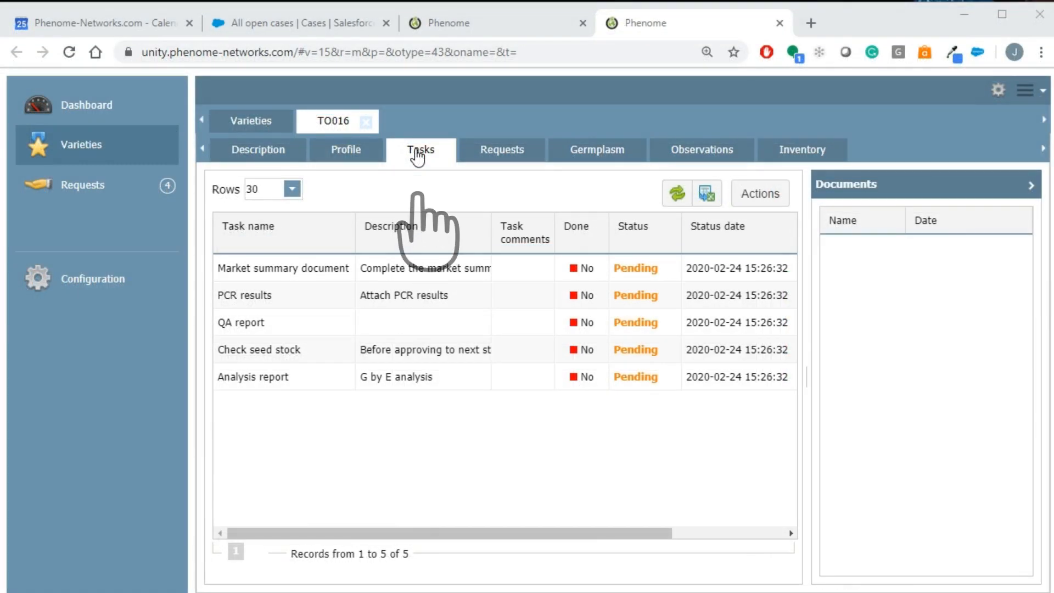
mouse_move(424, 202)
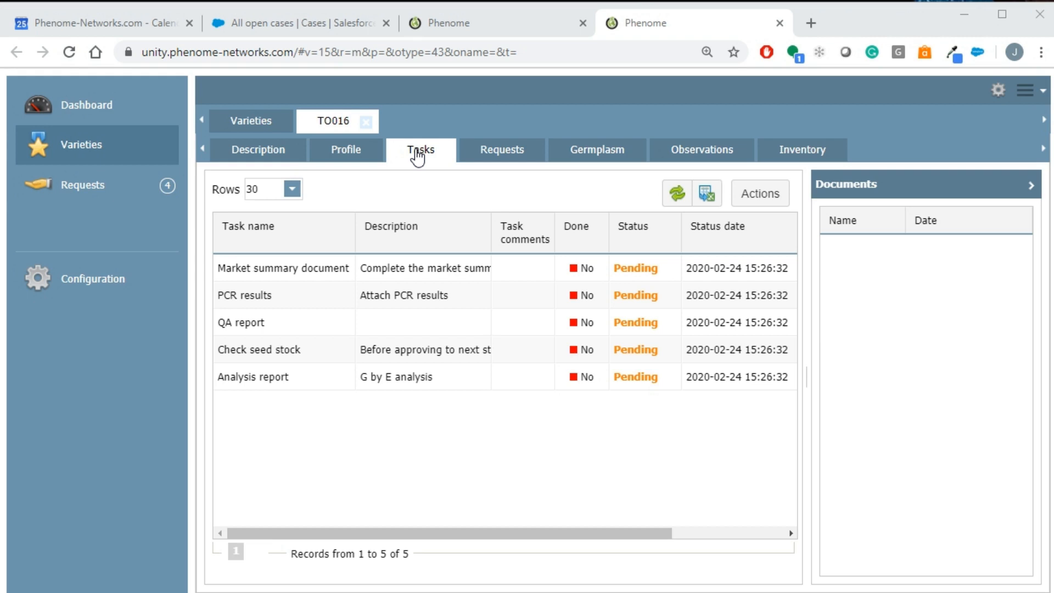
mouse_move(424, 205)
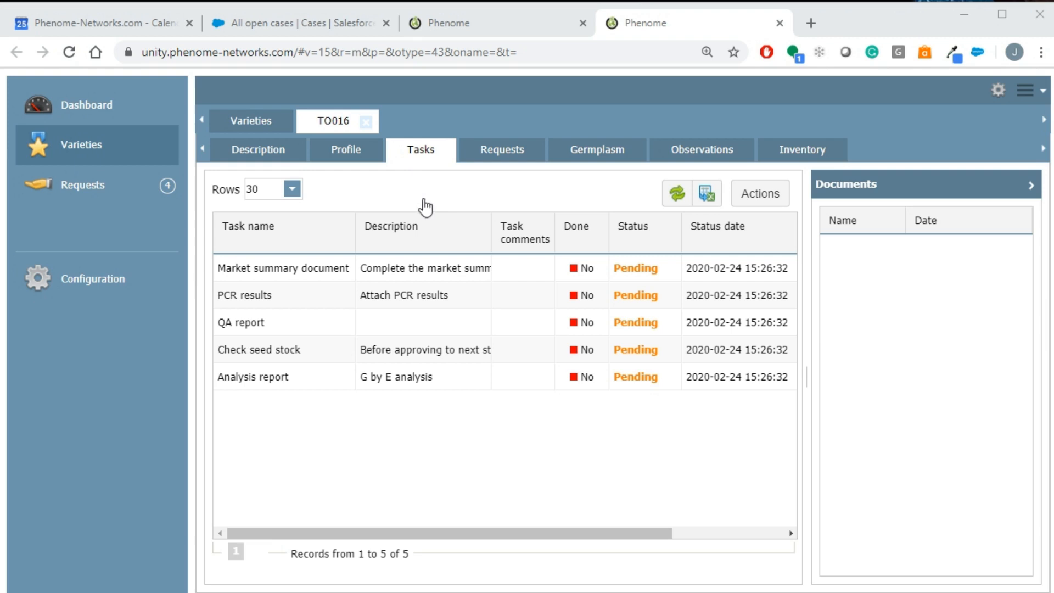
click(582, 268)
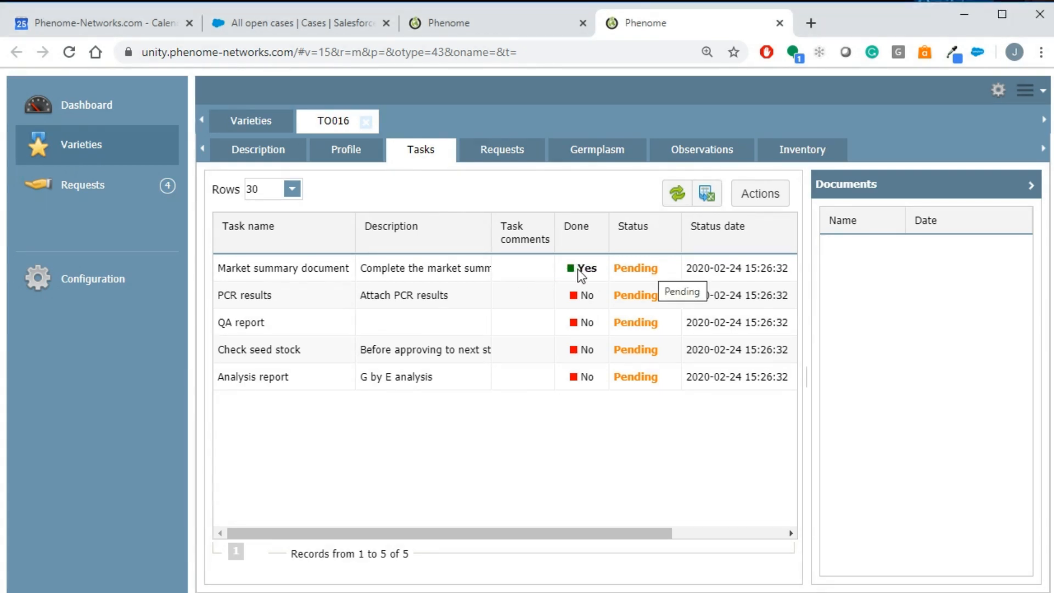
click(635, 267)
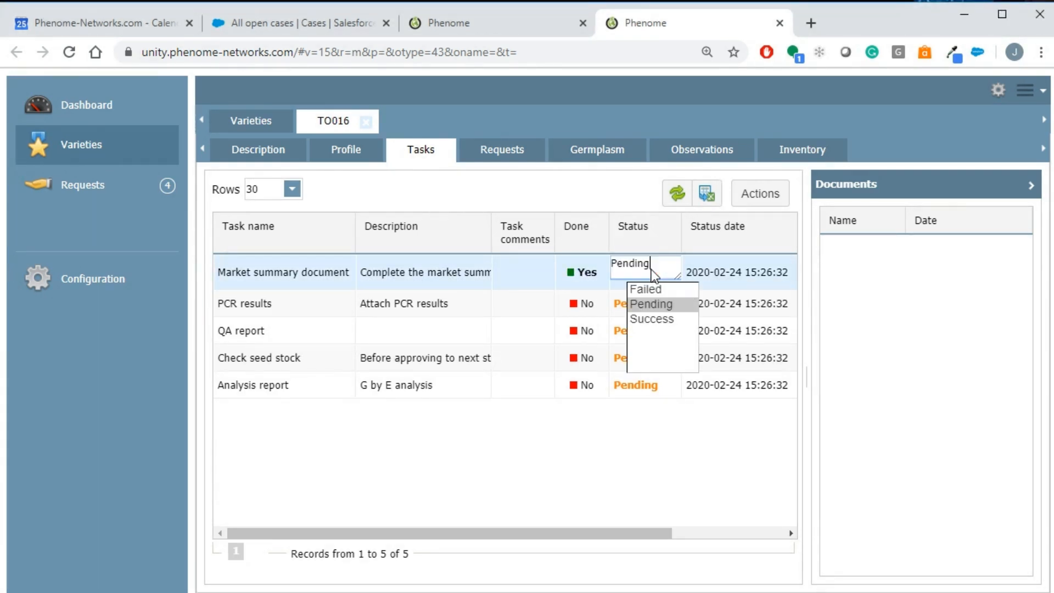
click(652, 318)
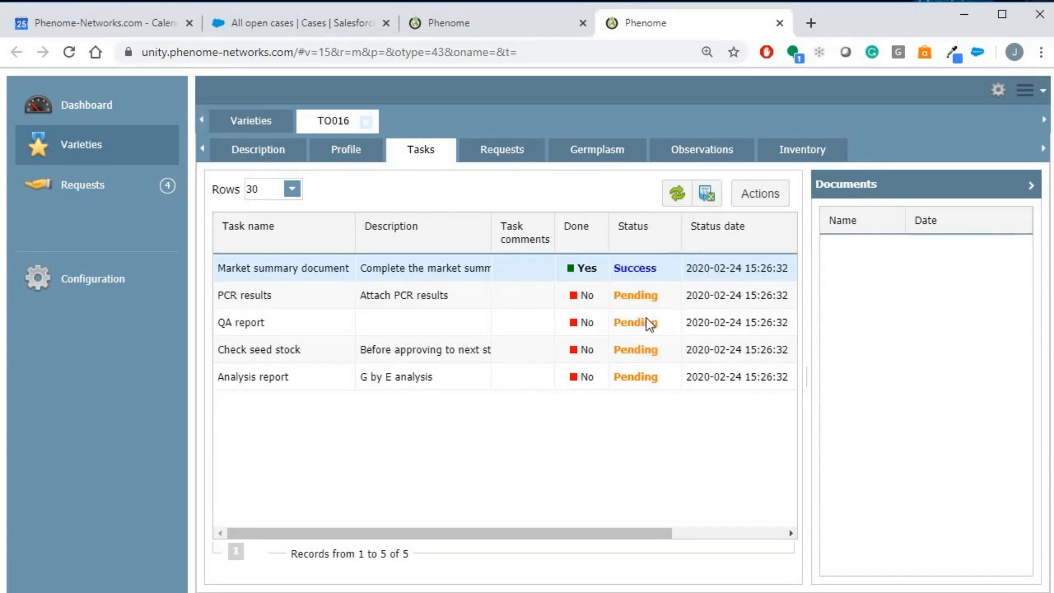
Mark the PCR results task done and set its status to Failed
click(570, 295)
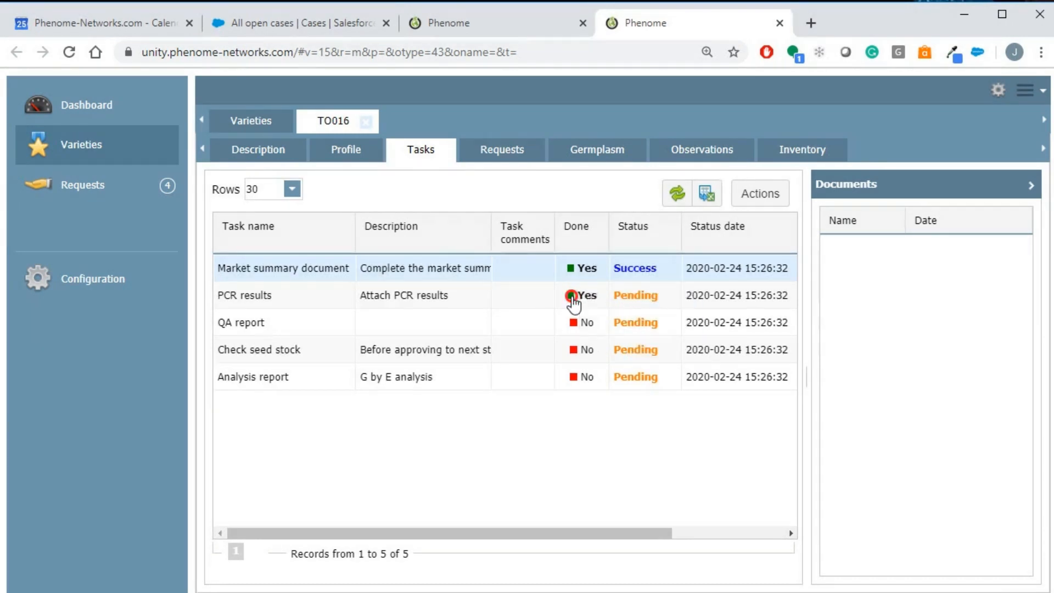
click(571, 296)
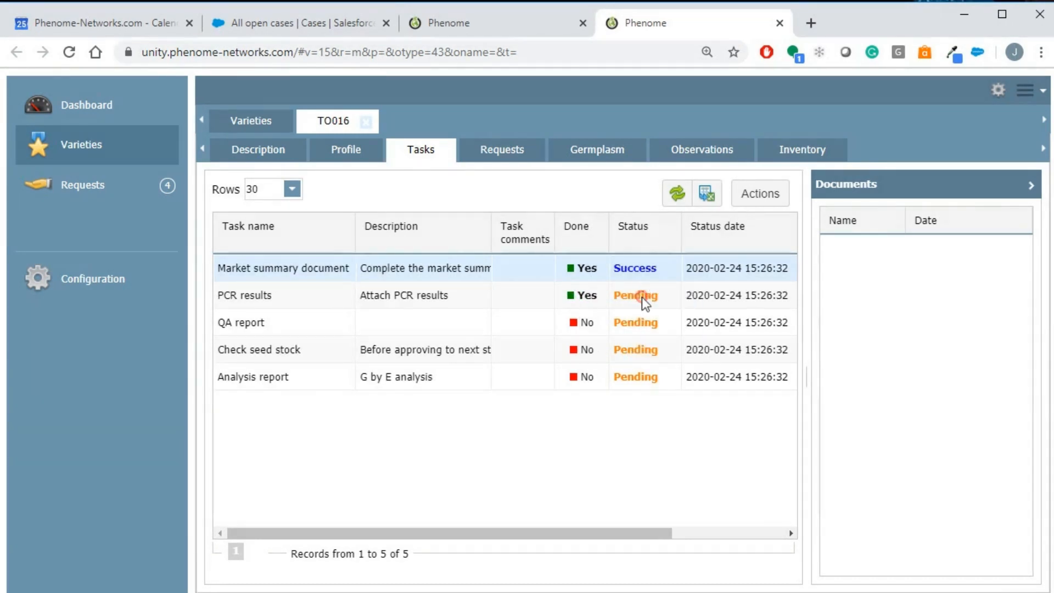
click(634, 295)
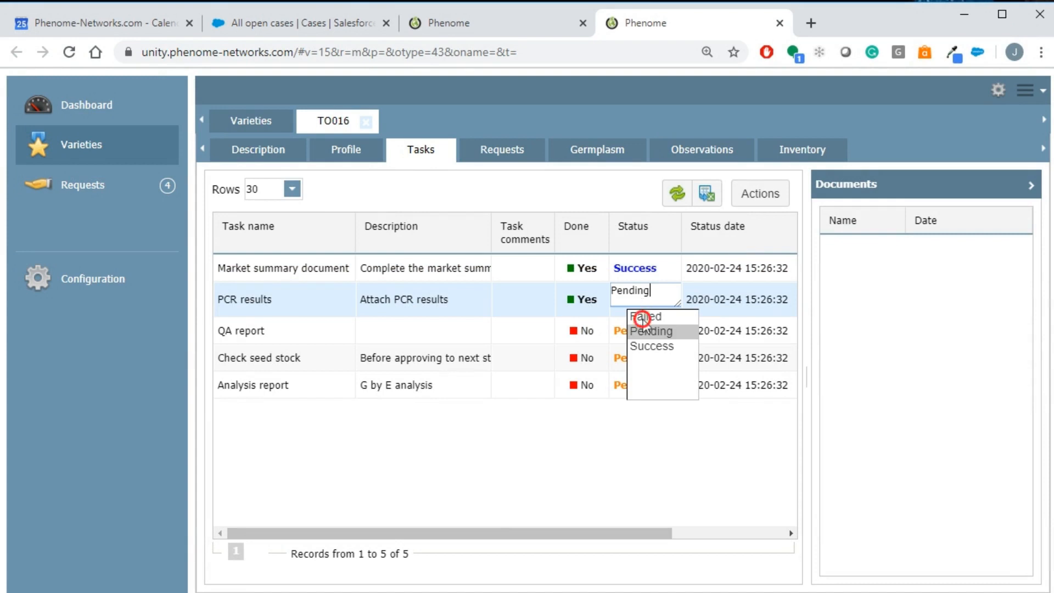
click(646, 316)
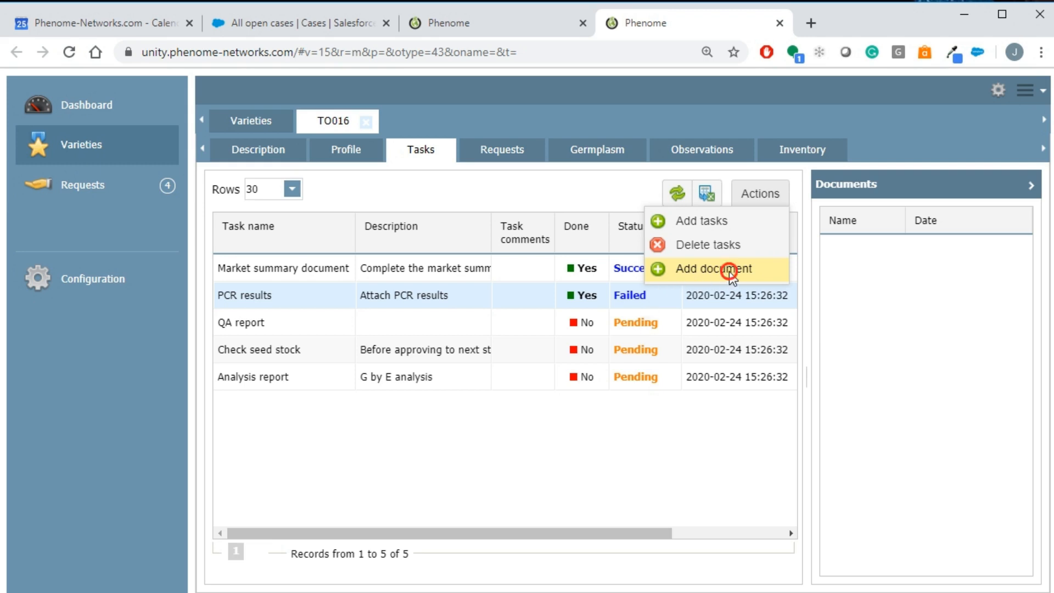
Add the file PCR Results.pdf as a document on the PCR results task
click(709, 268)
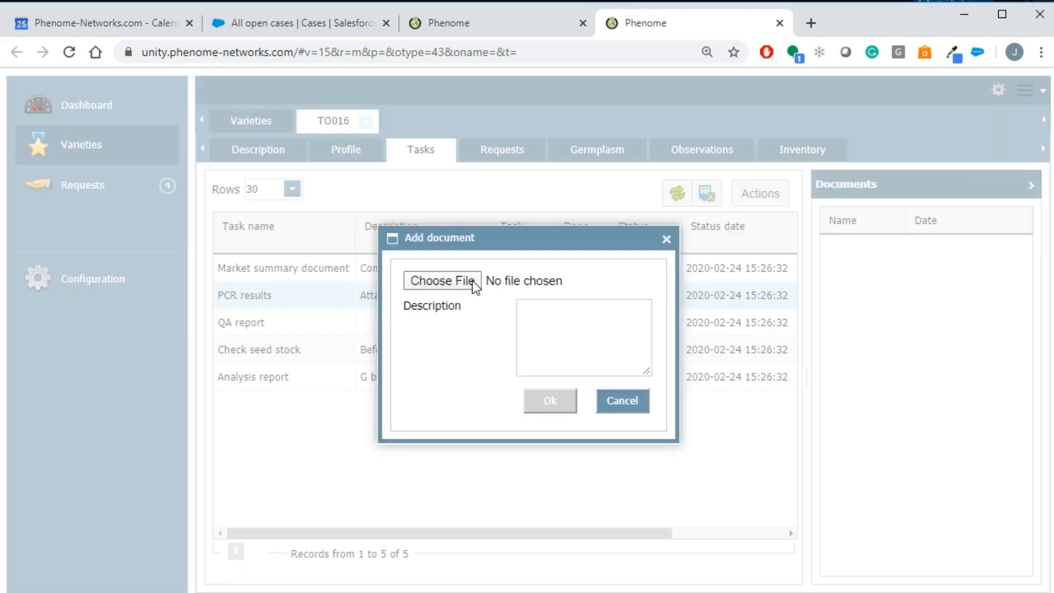
click(441, 280)
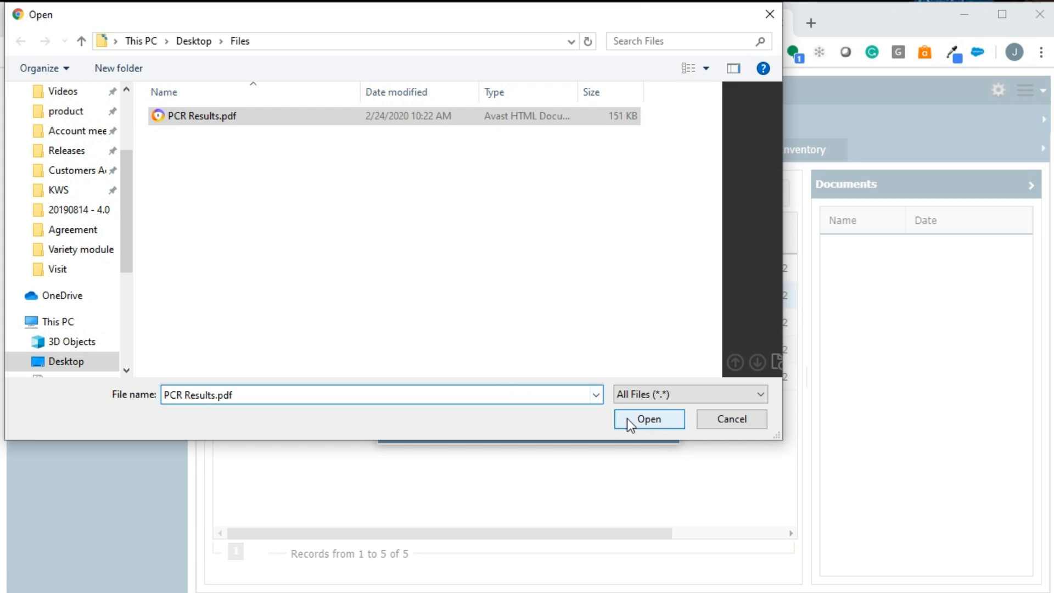
click(648, 418)
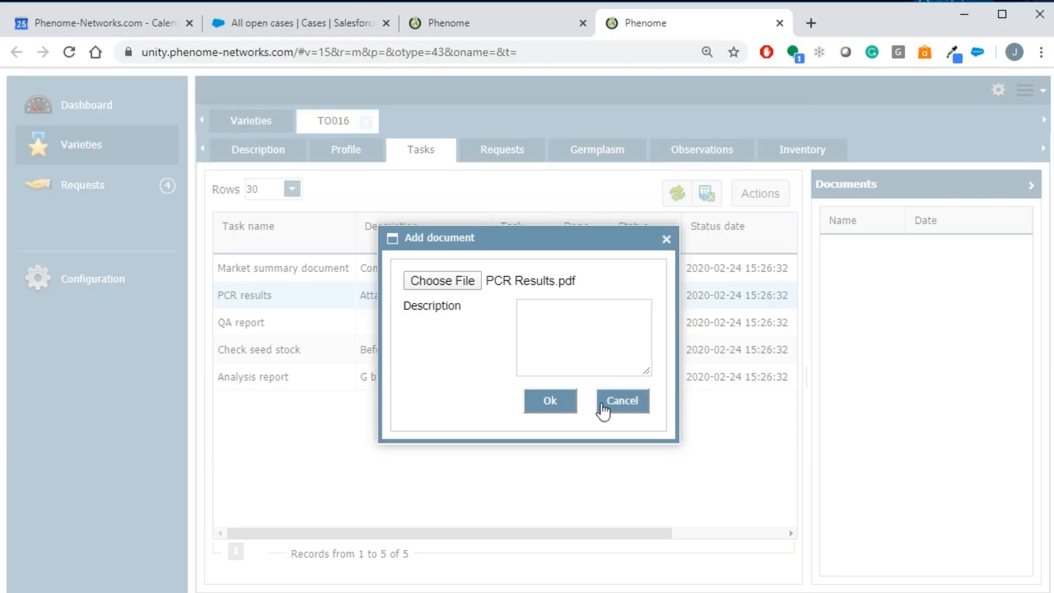
click(549, 400)
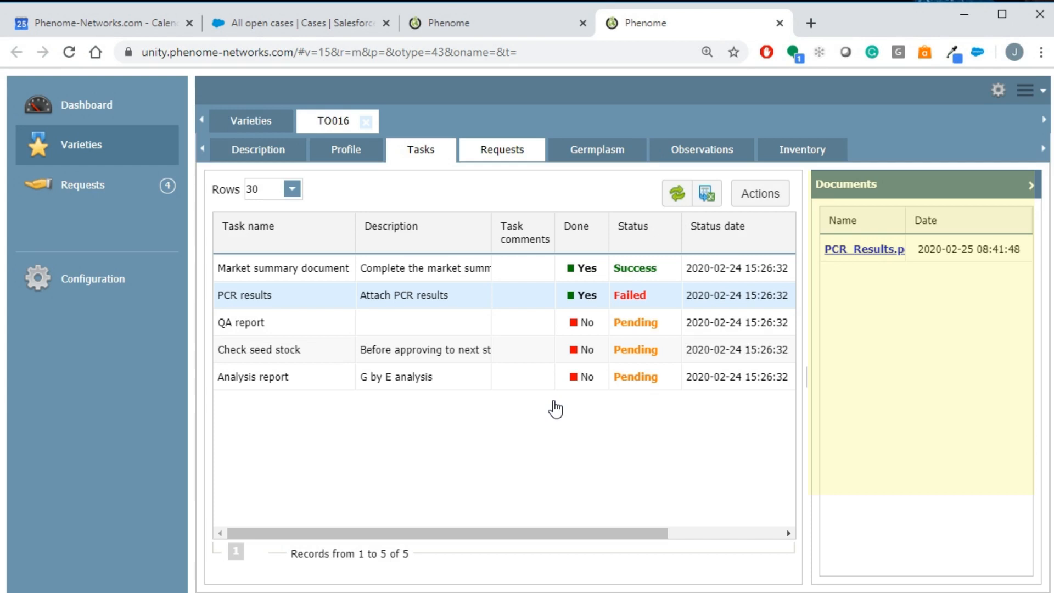
mouse_move(500, 150)
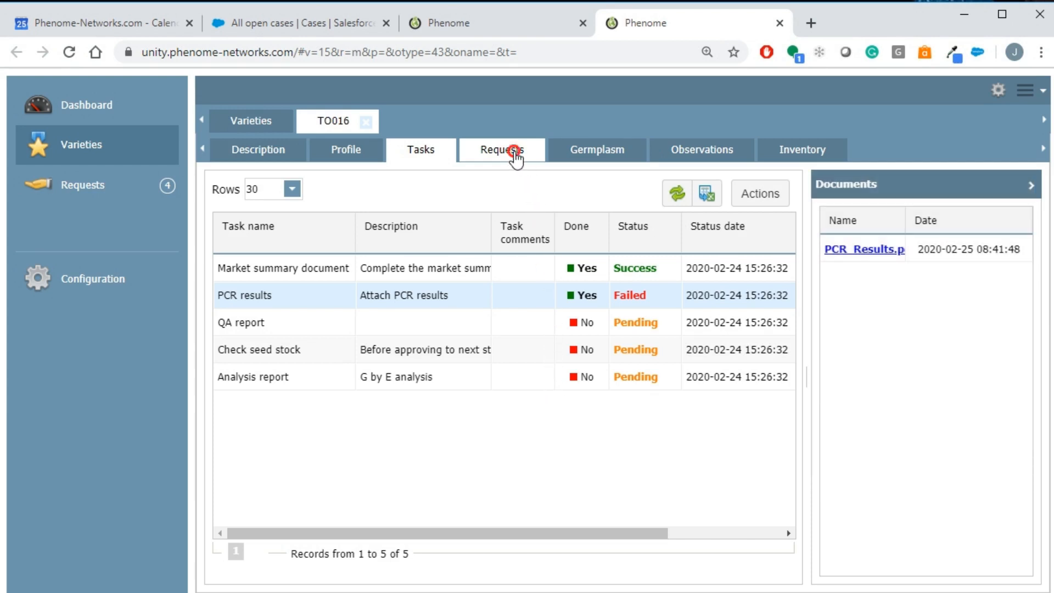
Expand the approvers of the approved H2 and pending H3 requests, then show TO016's Germplasm seed lots
click(501, 149)
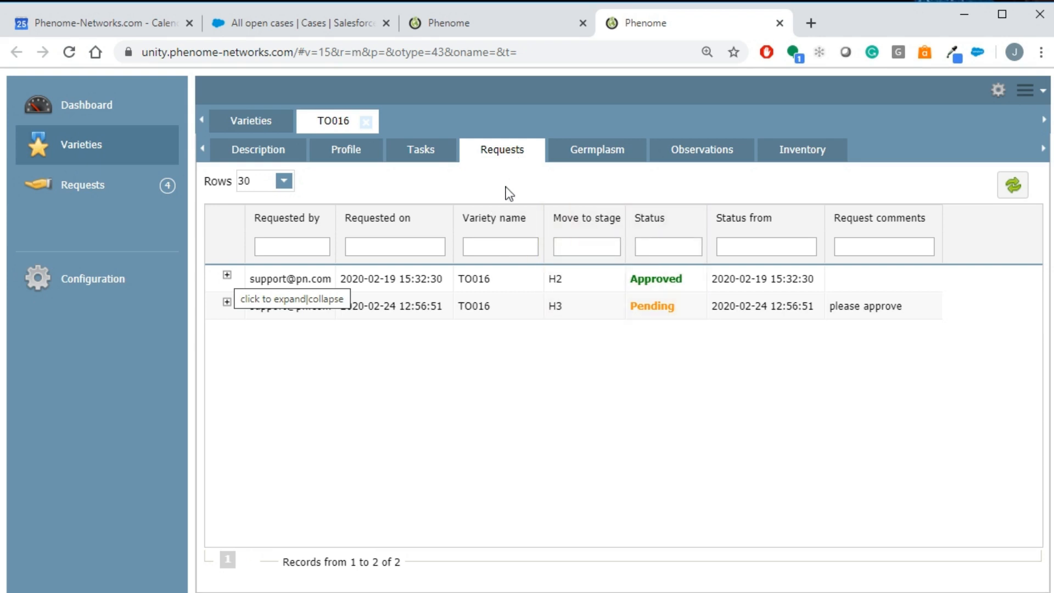
click(226, 274)
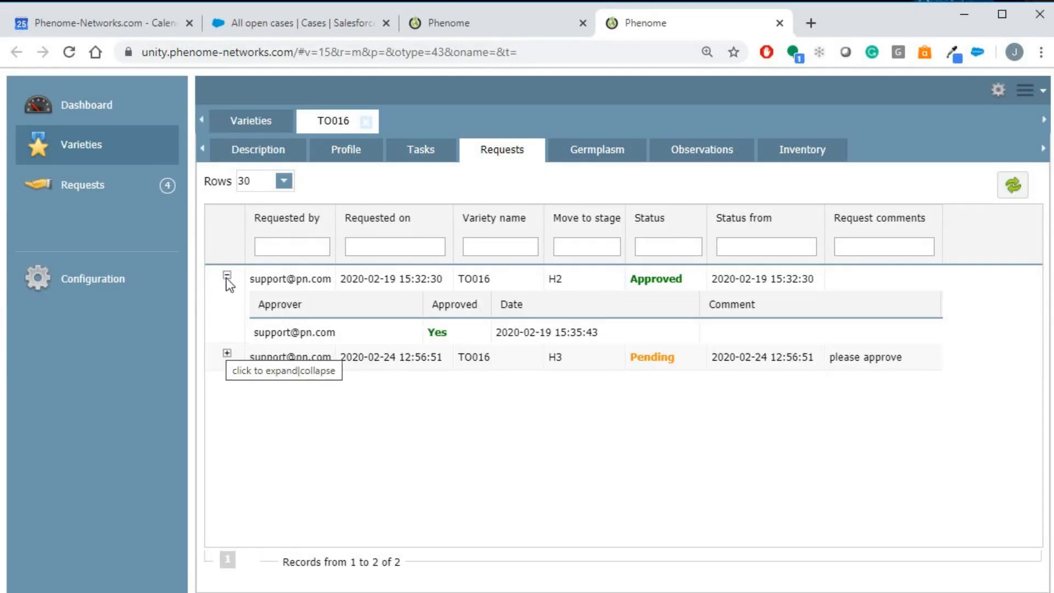
click(228, 353)
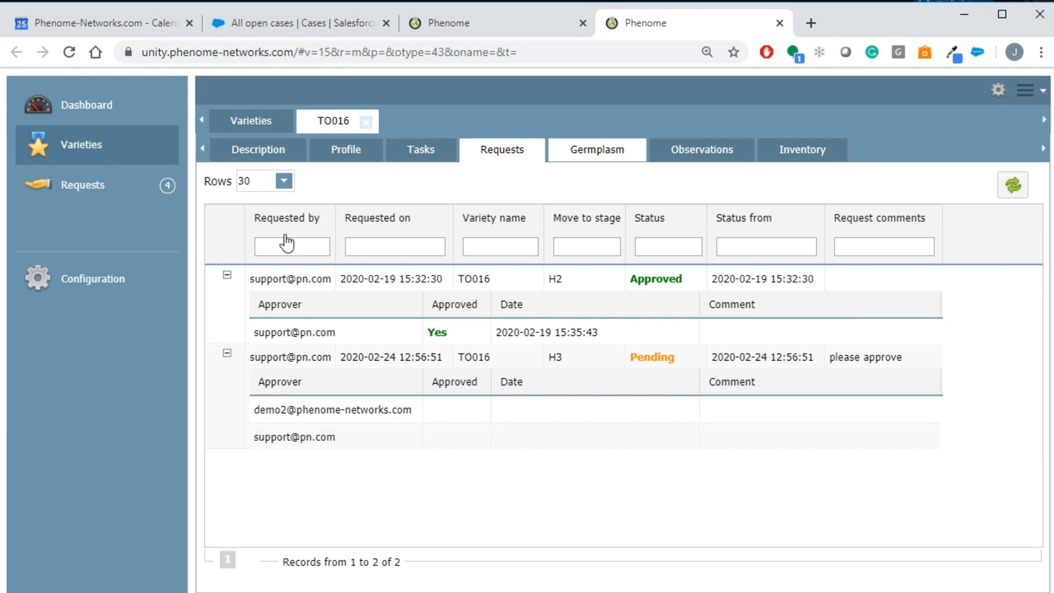
click(595, 150)
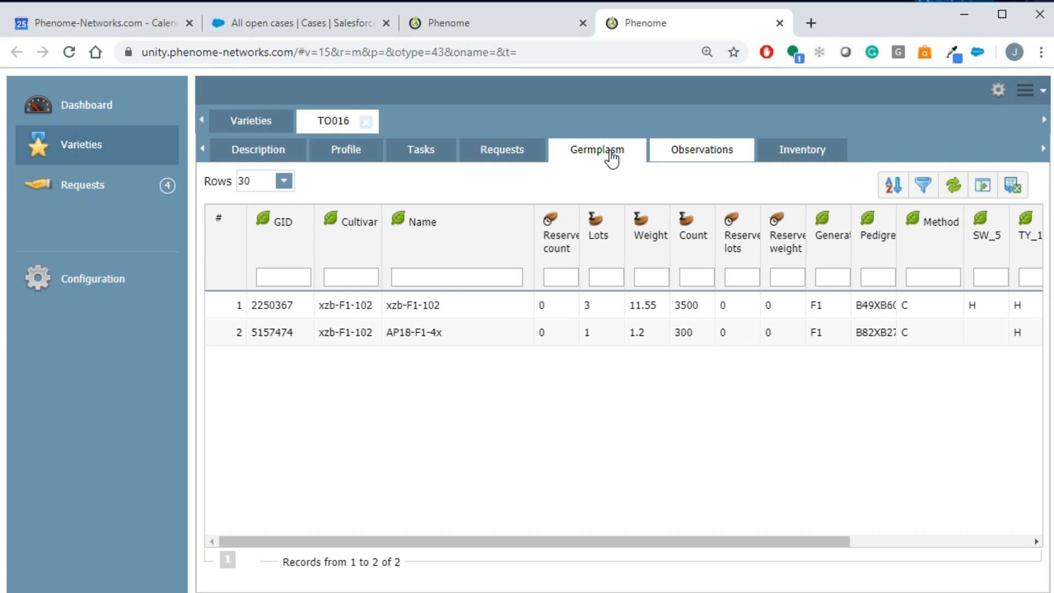
mouse_move(616, 159)
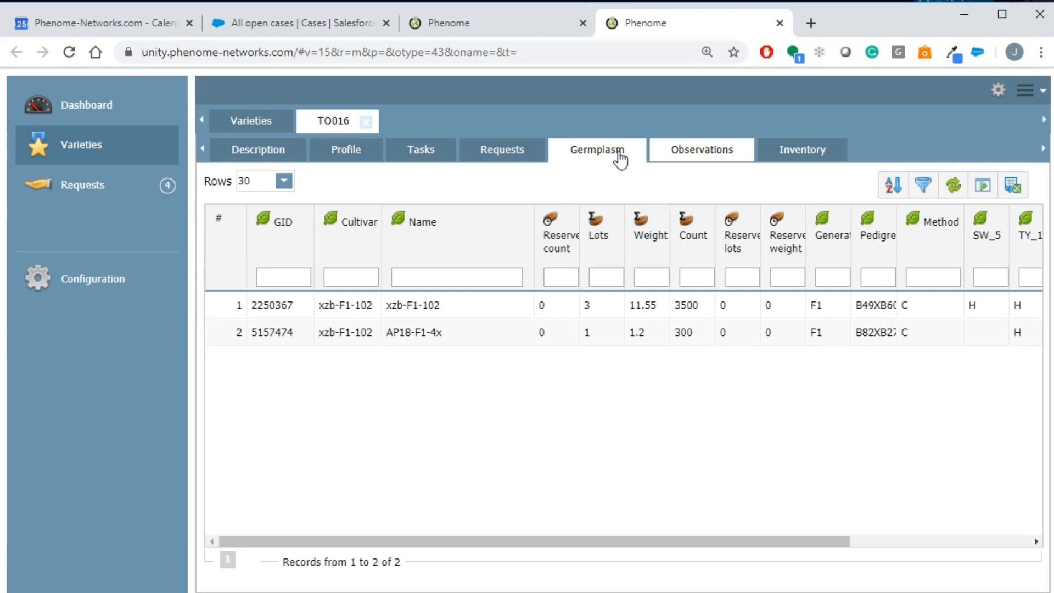
View TO016's Observations and Inventory lots, then go to Configuration > Stages
click(701, 149)
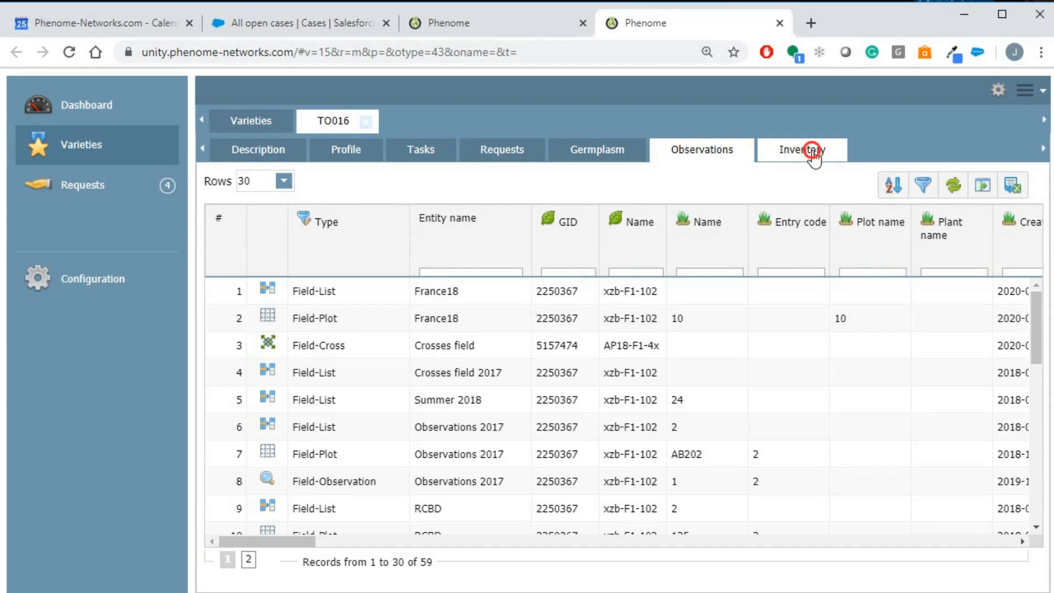
click(801, 150)
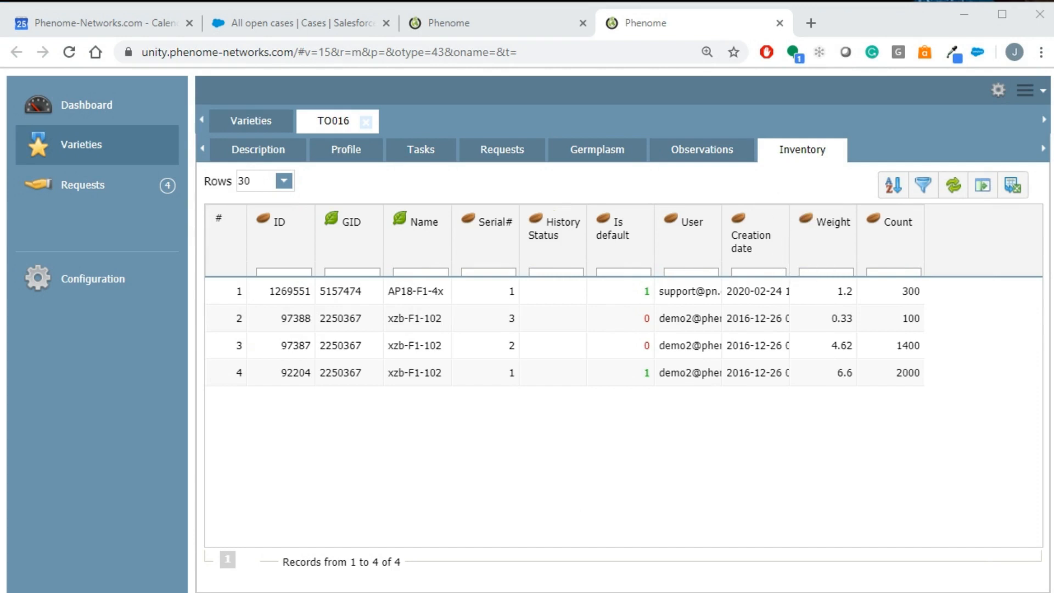
click(93, 278)
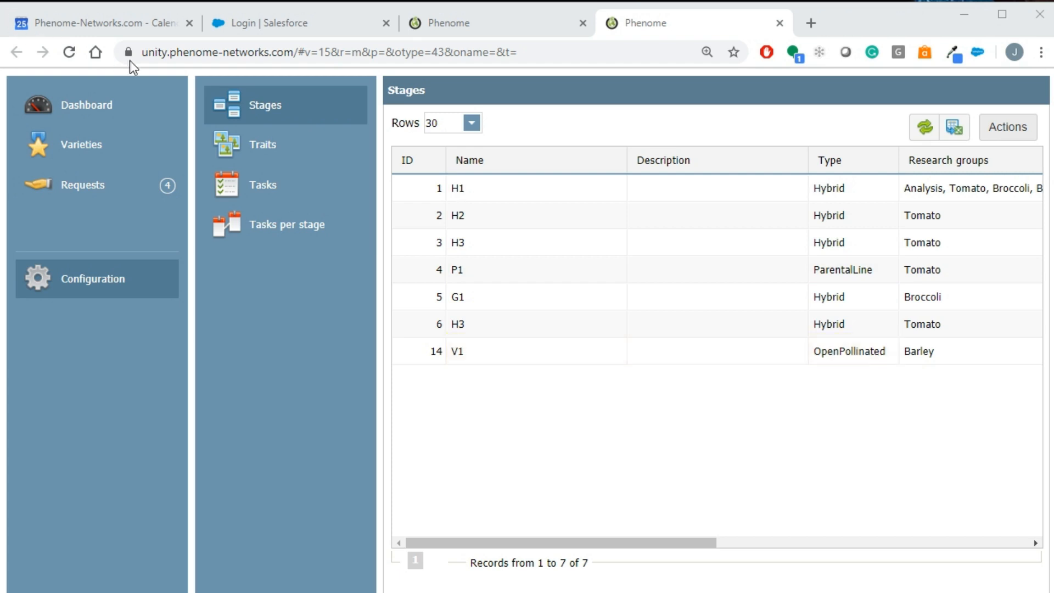
Add a new variety stage named T1 of type OpenPollinated and choose its research group
click(1006, 127)
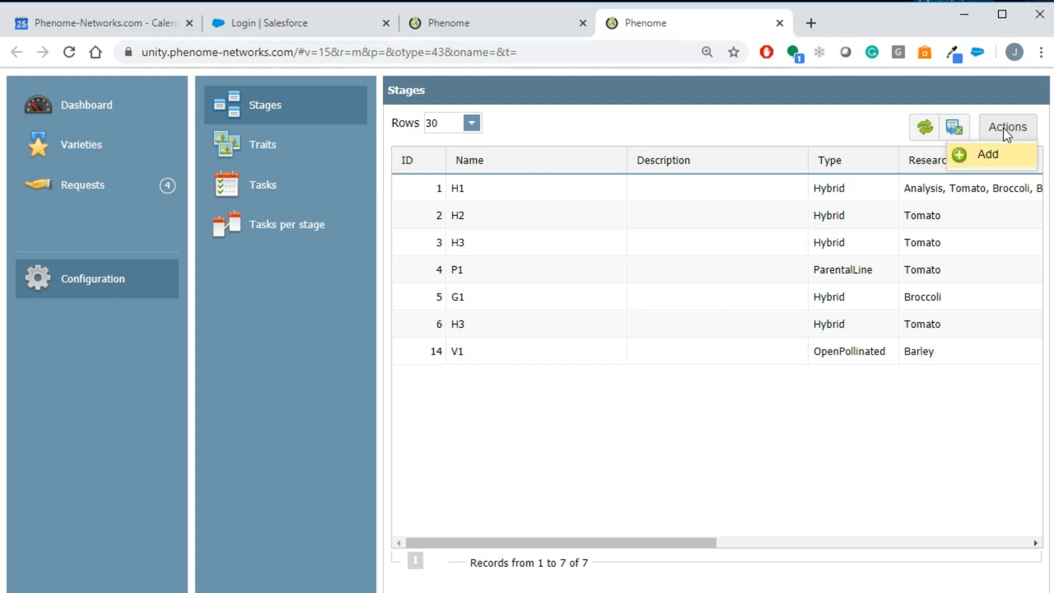
click(988, 153)
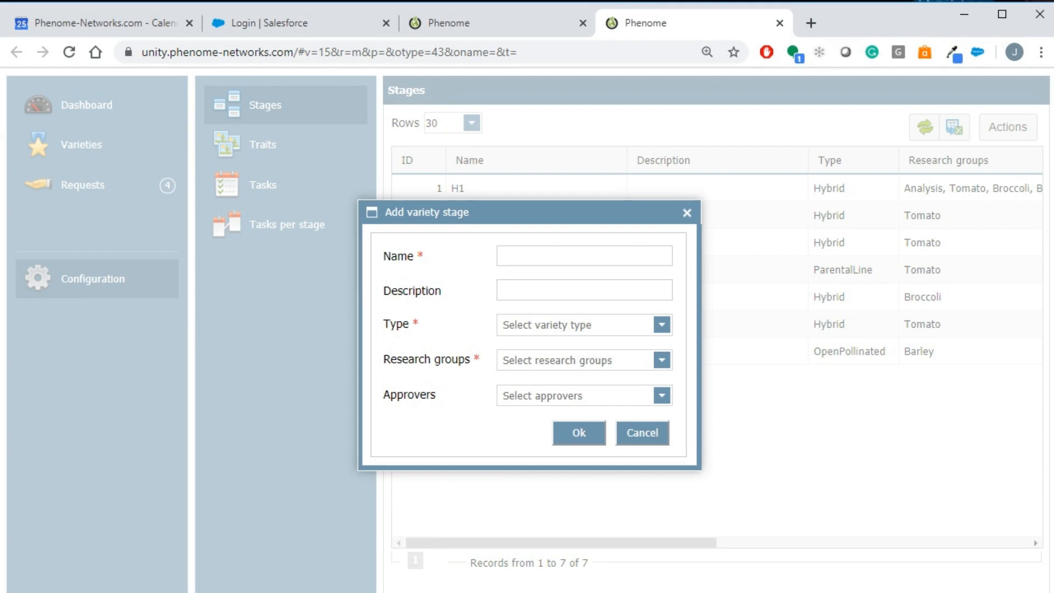
text(T)
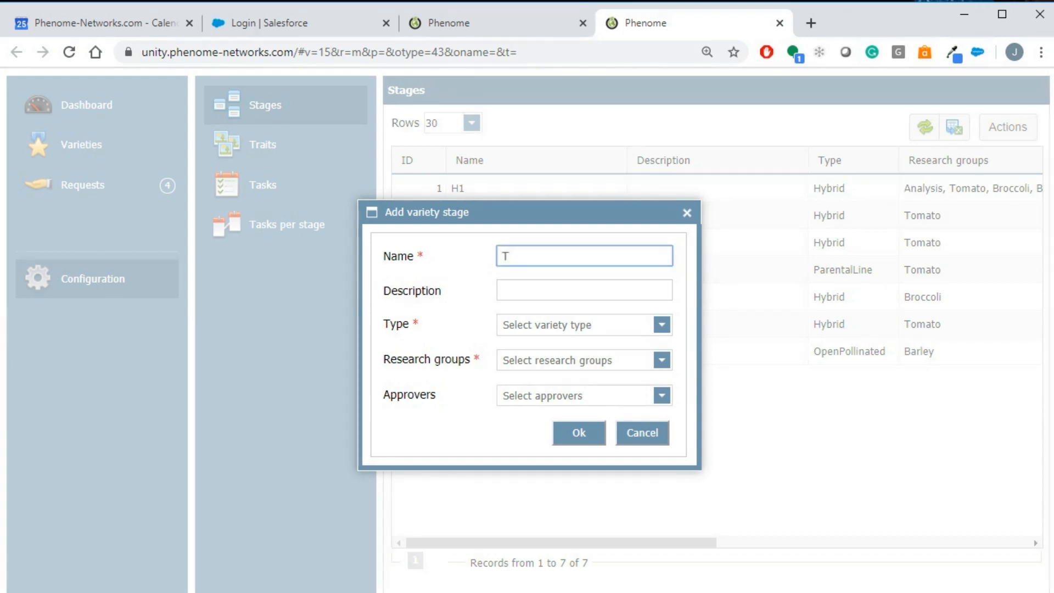
click(660, 325)
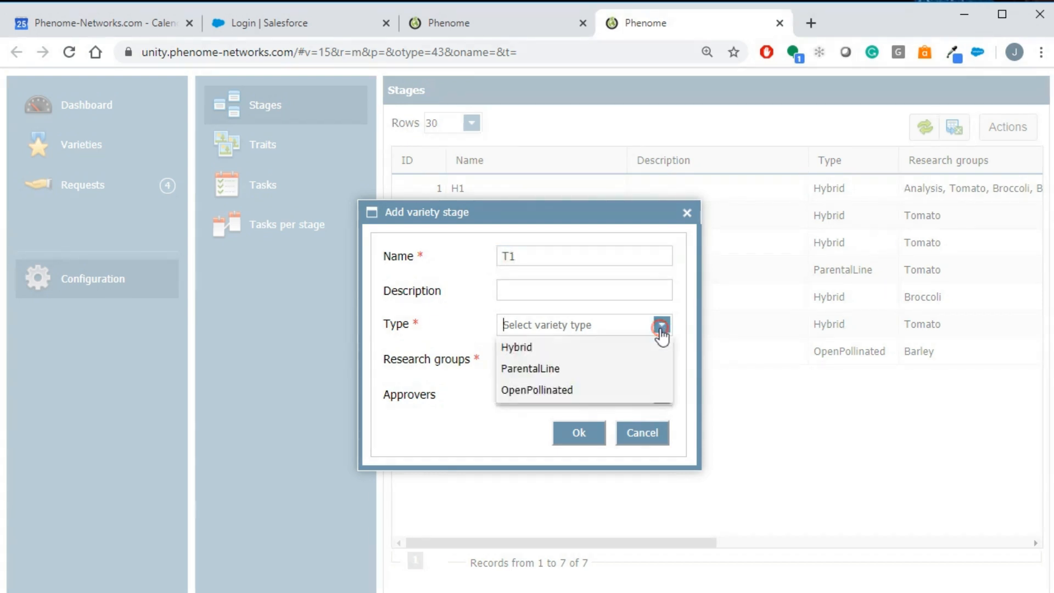
click(537, 390)
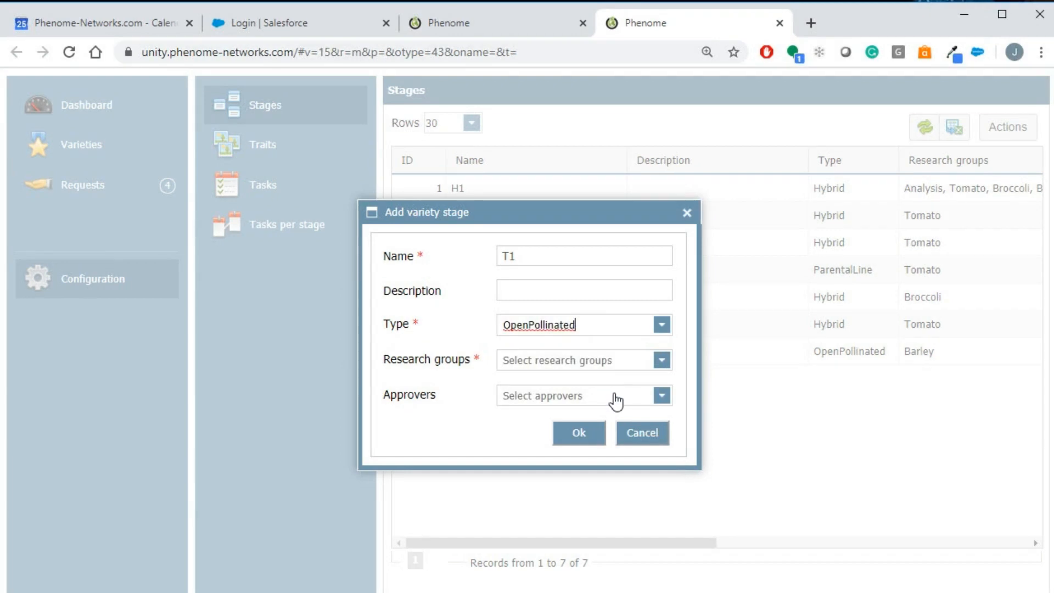
click(660, 360)
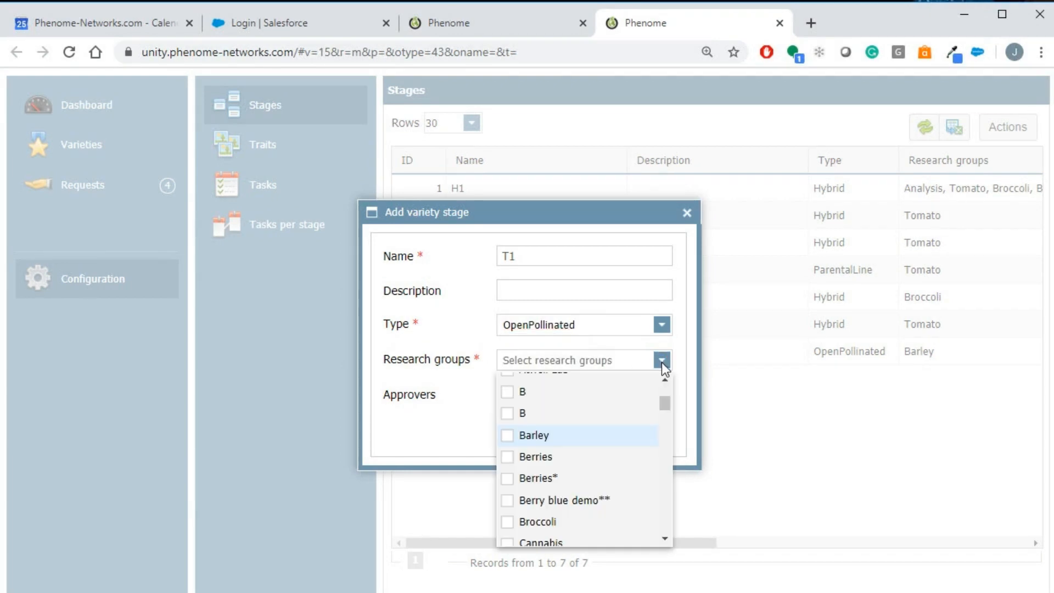
click(534, 435)
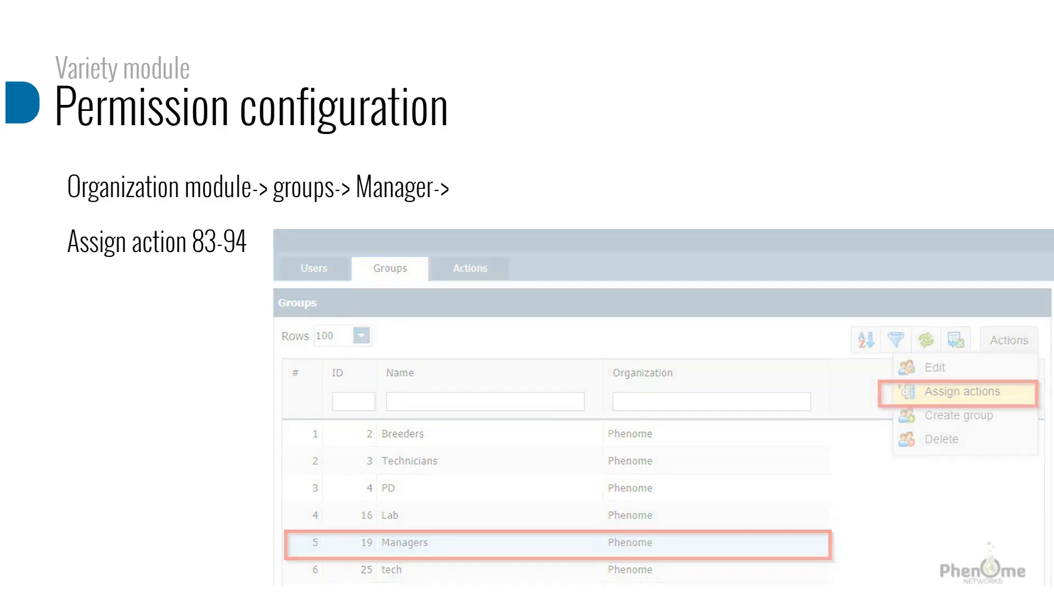
Advance to the slide assigning PLC actions 83–94 to the Managers group
click(964, 391)
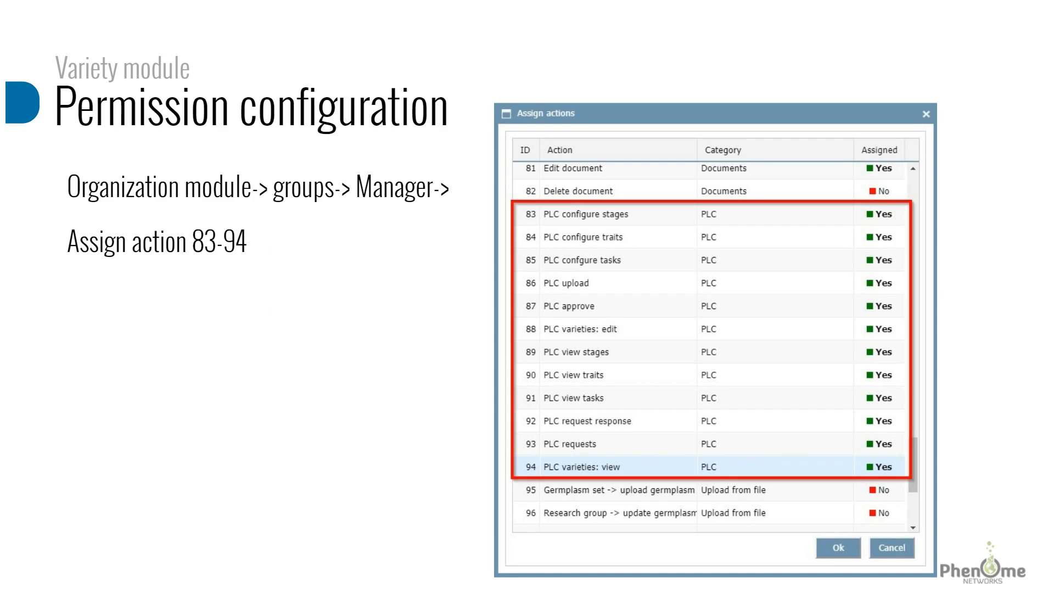